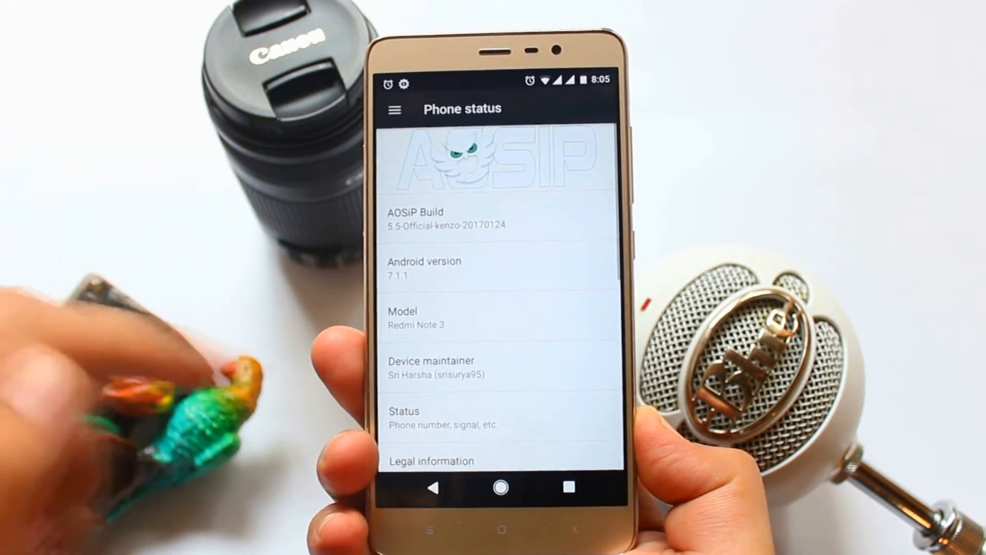
Scroll the main Settings list down to the System section with Developer options
{"action": "scroll", "scroll_direction": "down", "scroll_amount": 3}
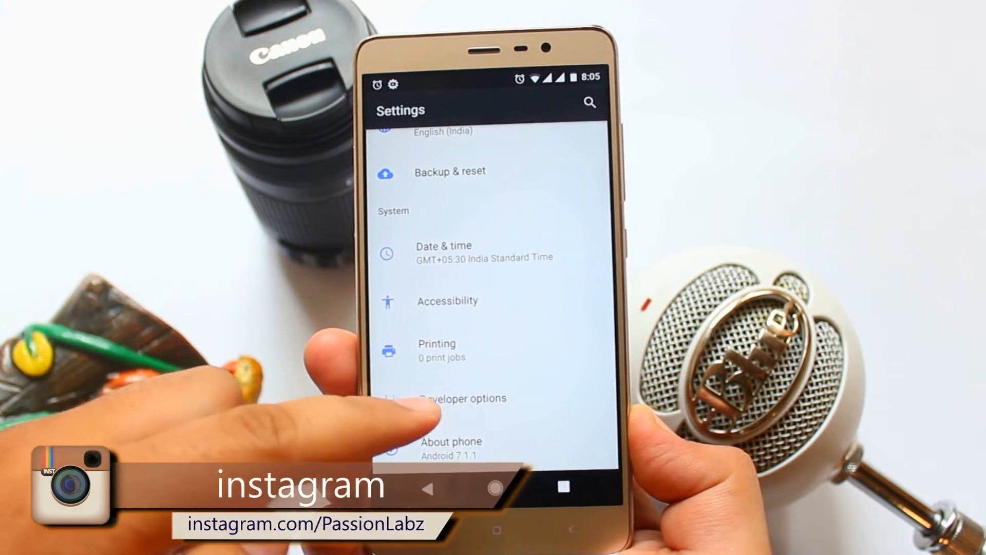
Enter Developer options and scroll to the Debugging section with Android debugging
{"action": "left_click", "coordinate": [452, 398]}
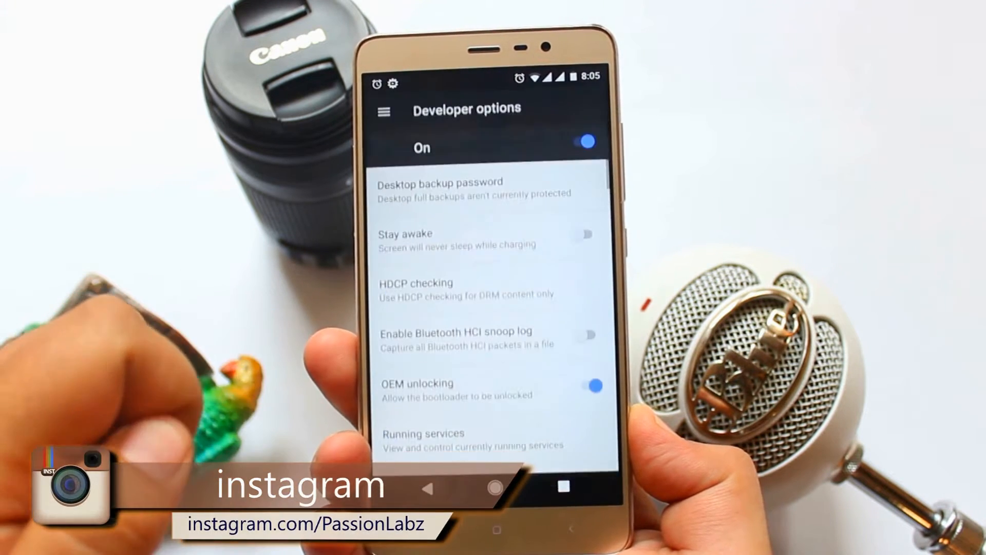
{"action": "scroll", "scroll_direction": "down", "scroll_amount": 3}
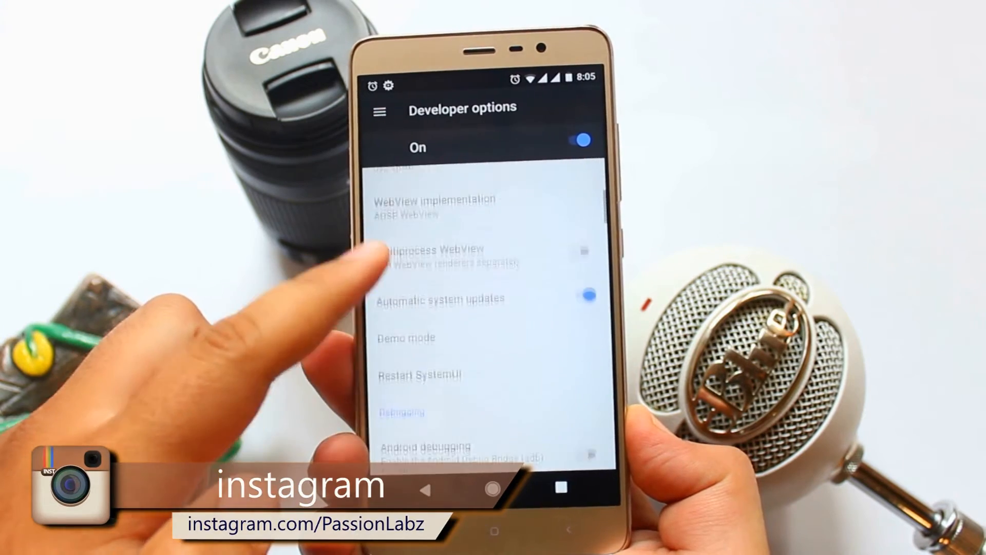
{"action": "scroll", "scroll_direction": "down", "scroll_amount": 3}
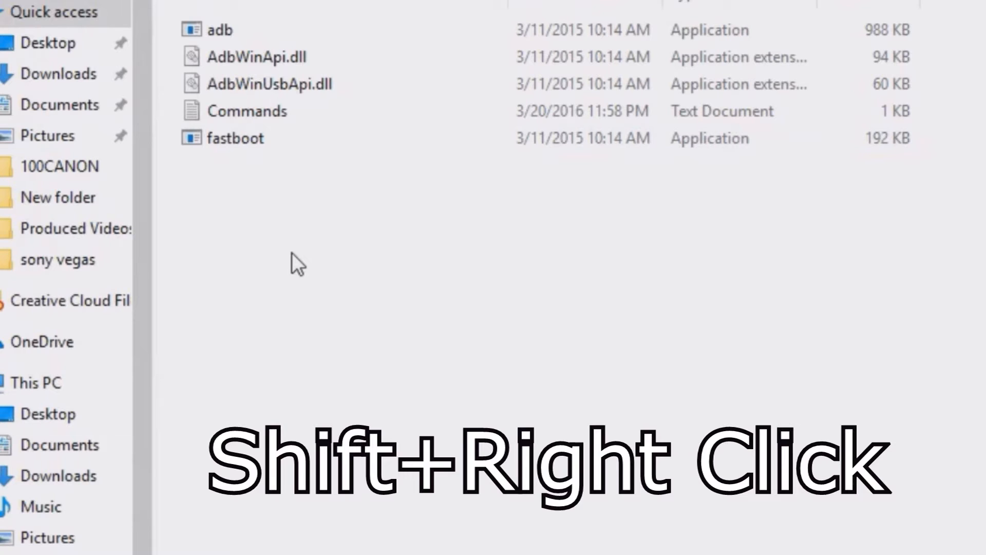
Start a command window in the ADB folder, run adb devices, and paste the enable_freeform_support shell command
{"action": "right_click", "coordinate": [297, 262]}
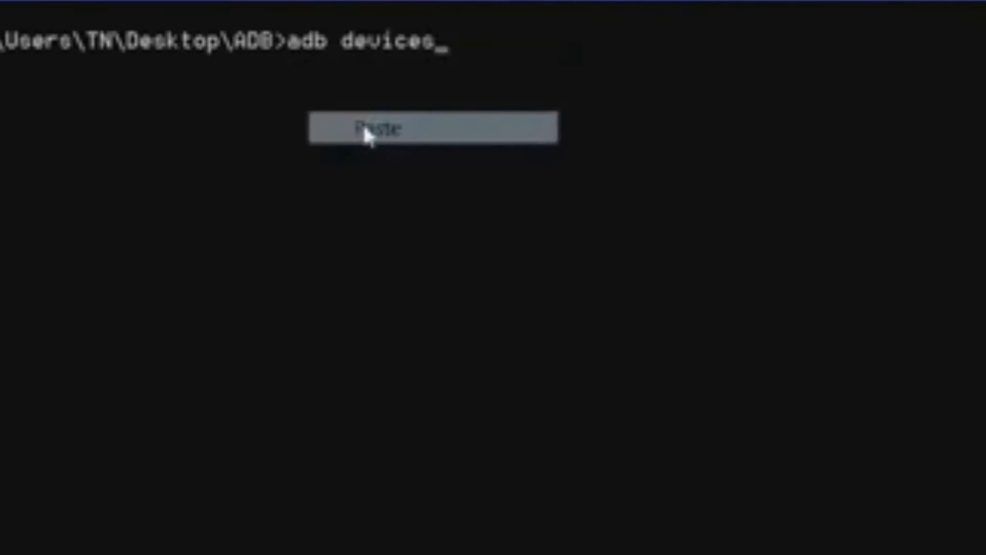
{"action": "left_click", "coordinate": [378, 127]}
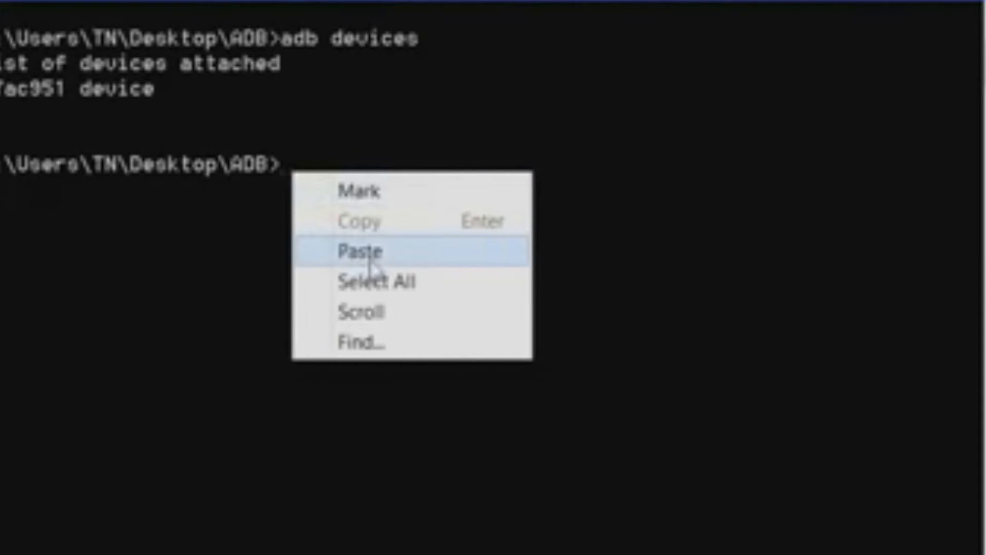
{"action": "left_click", "coordinate": [357, 253]}
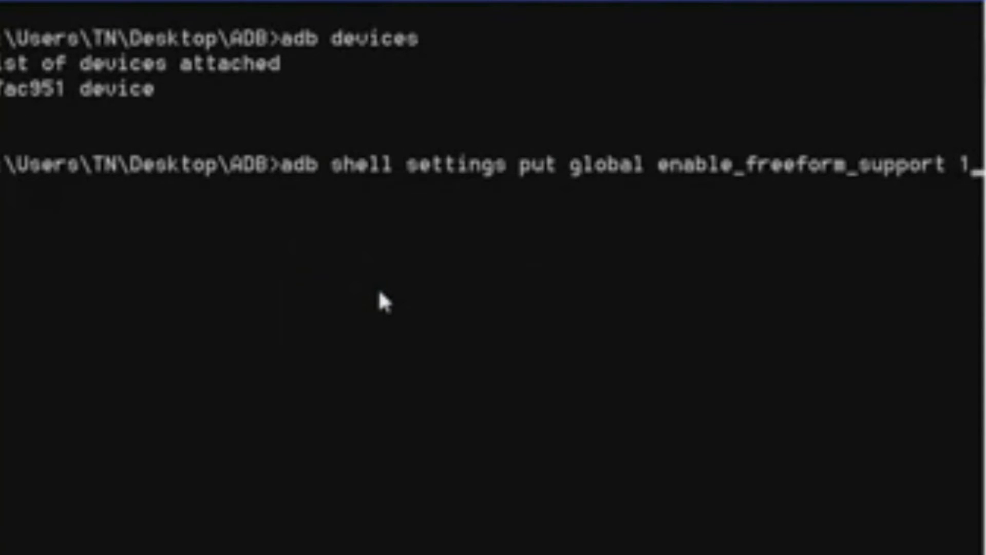